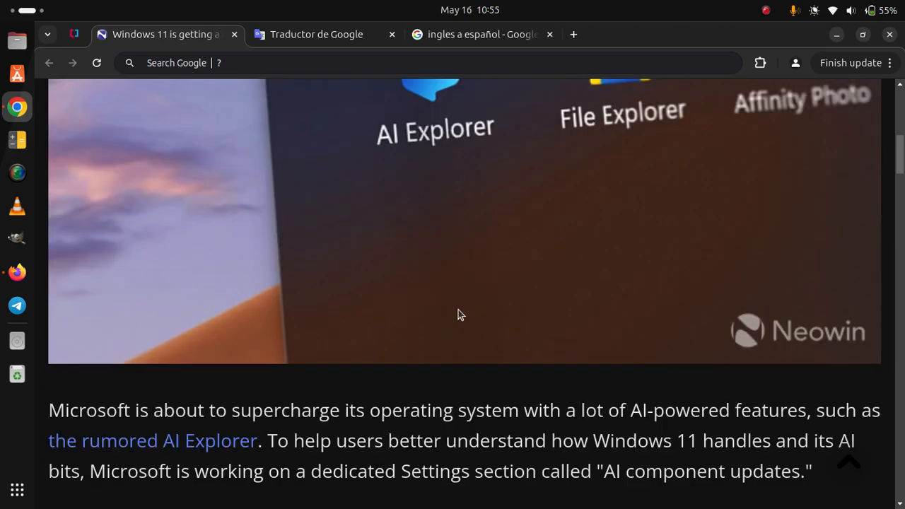
{"action": "mouse_move", "coordinate": [319, 390]}
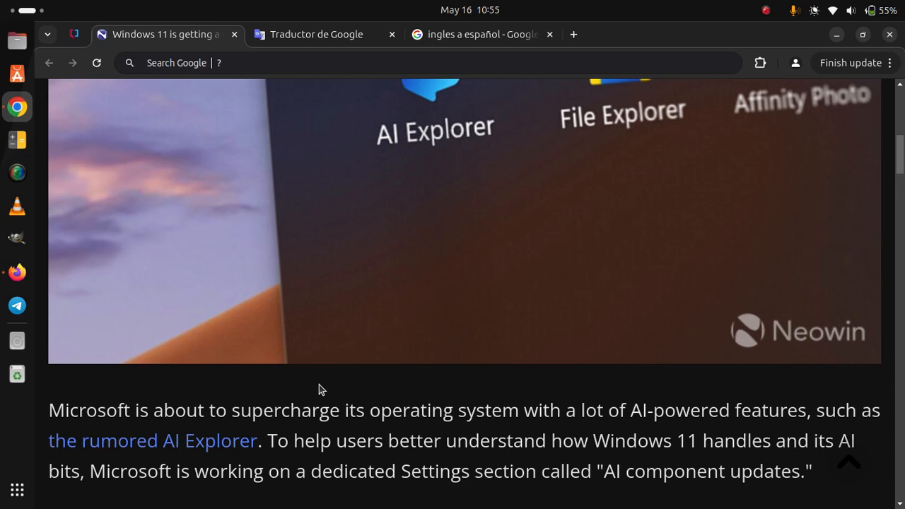
{"action": "scroll", "scroll_direction": "down", "scroll_amount": 3}
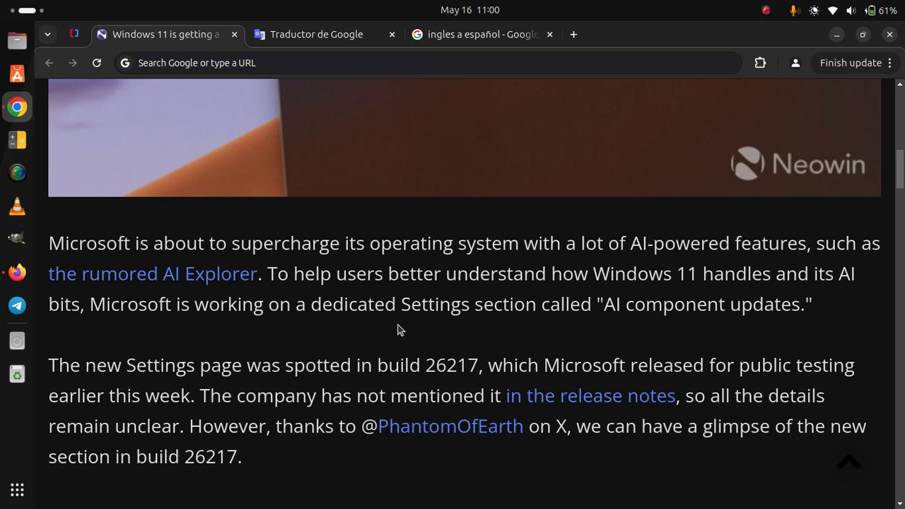
{"action": "scroll", "scroll_direction": "down", "scroll_amount": 3}
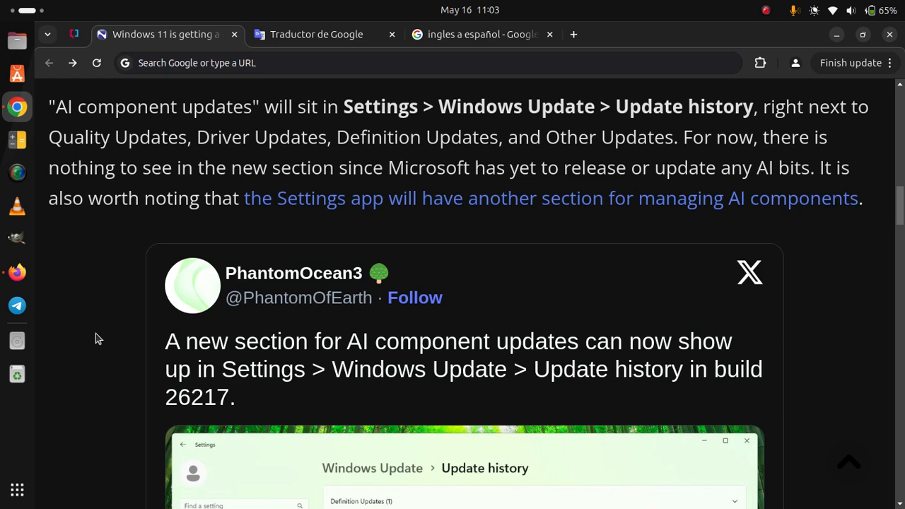
{"action": "scroll", "scroll_direction": "down", "scroll_amount": 3}
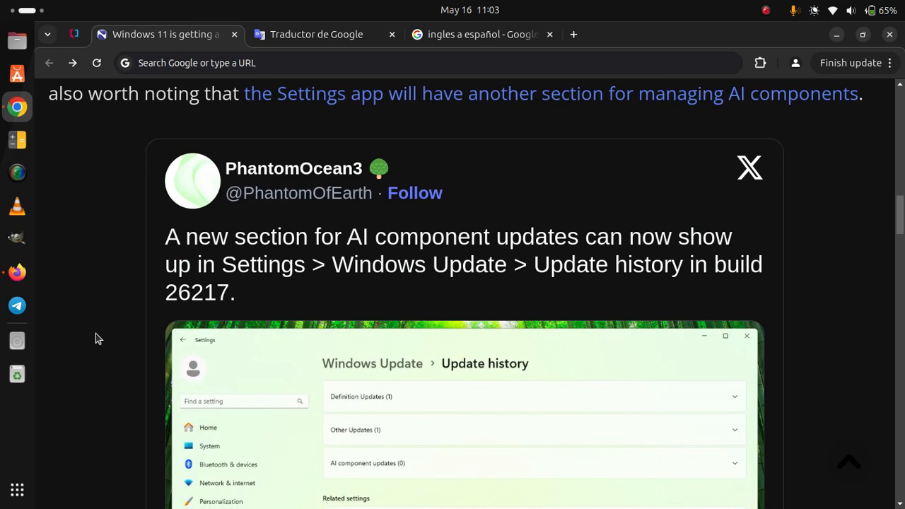
{"action": "scroll", "scroll_direction": "down", "scroll_amount": 3}
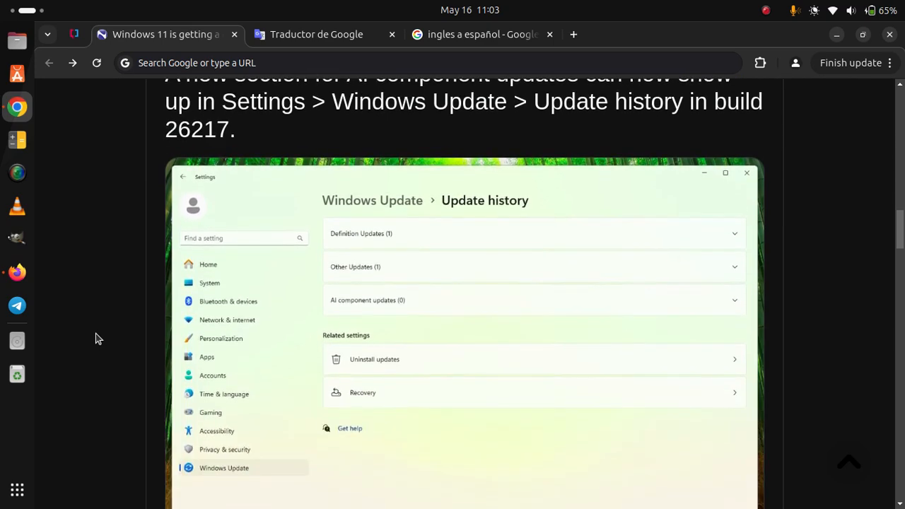
{"action": "scroll", "scroll_direction": "down", "scroll_amount": 3}
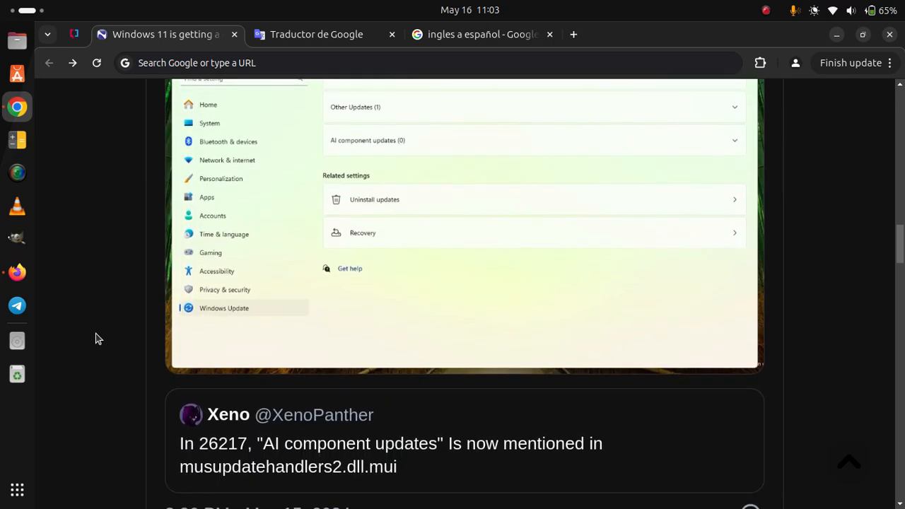
{"action": "scroll", "scroll_direction": "down", "scroll_amount": 3}
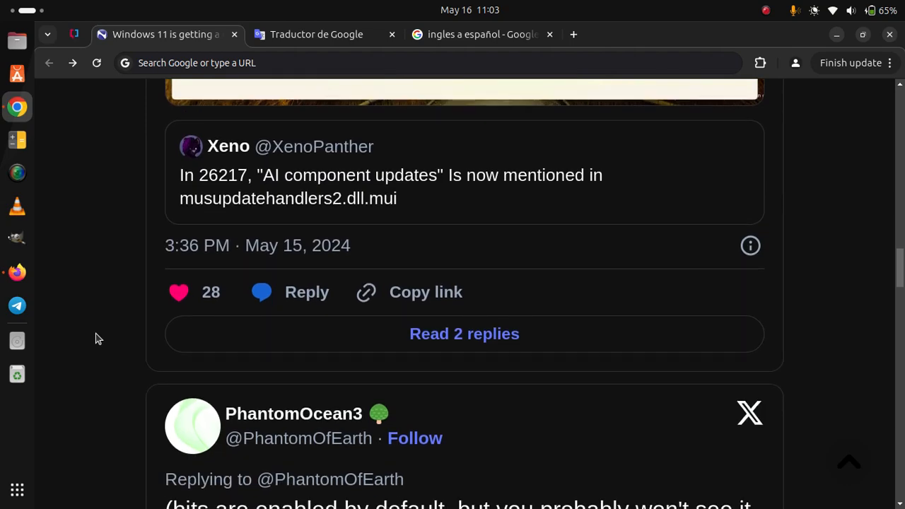
{"action": "scroll", "scroll_direction": "down", "scroll_amount": 3}
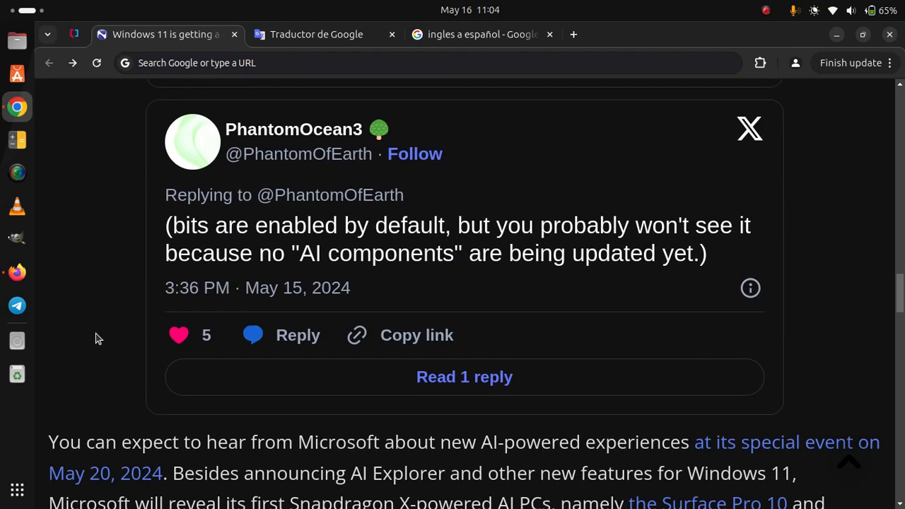
{"action": "scroll", "scroll_direction": "down", "scroll_amount": 3}
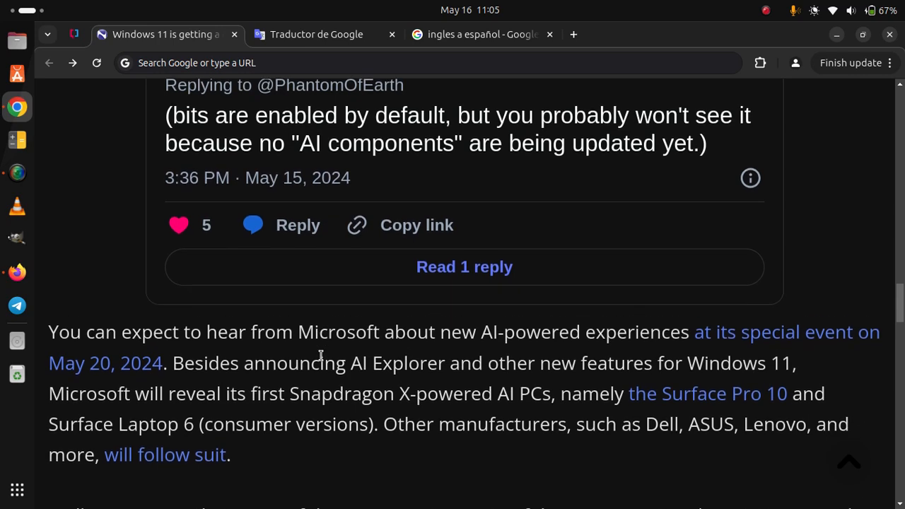
{"action": "scroll", "scroll_direction": "down", "scroll_amount": 3}
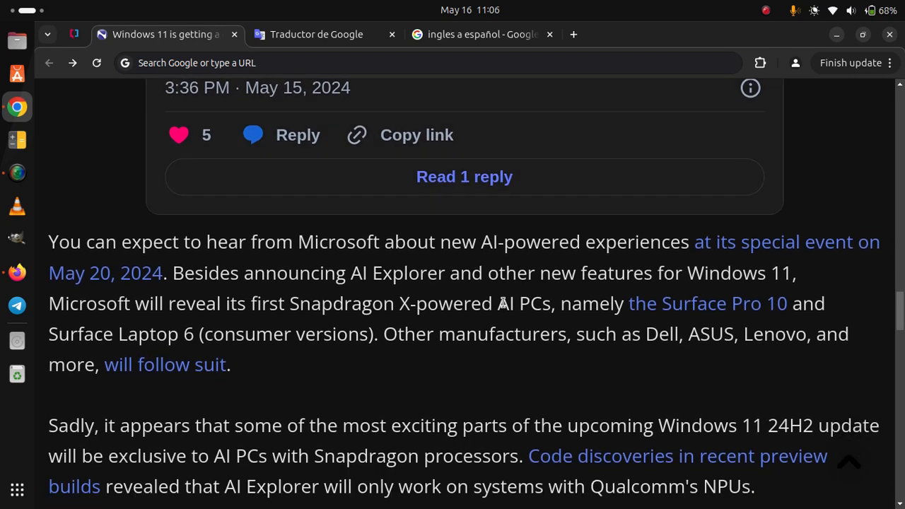
{"action": "mouse_move", "coordinate": [375, 388]}
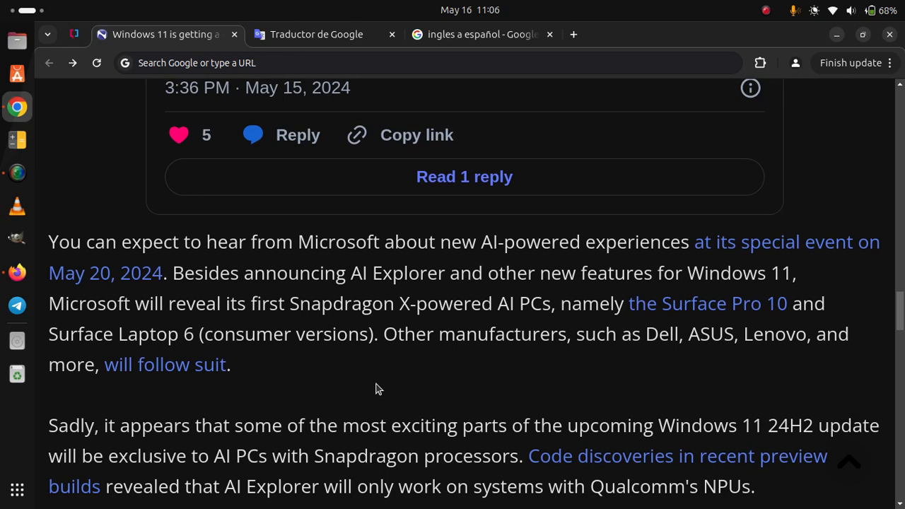